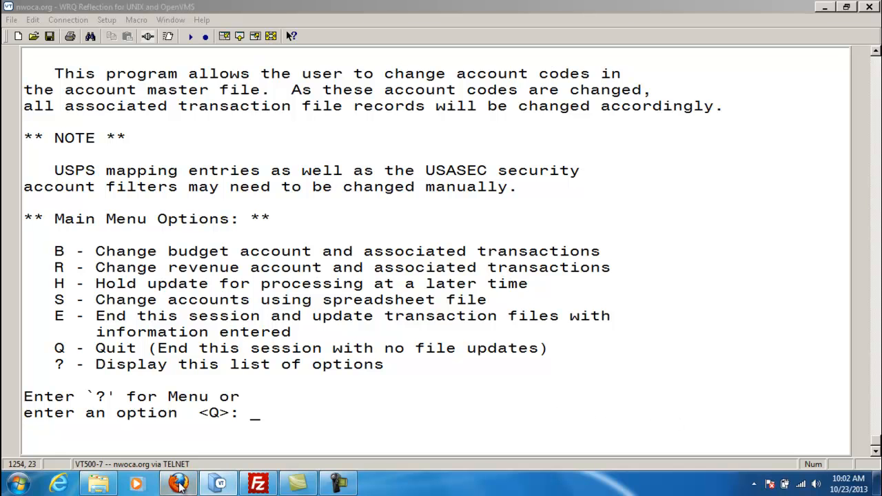
Bring up the SSDT USAS wiki and open the 'ACTCHG - Changes Account Codes' page
click(178, 482)
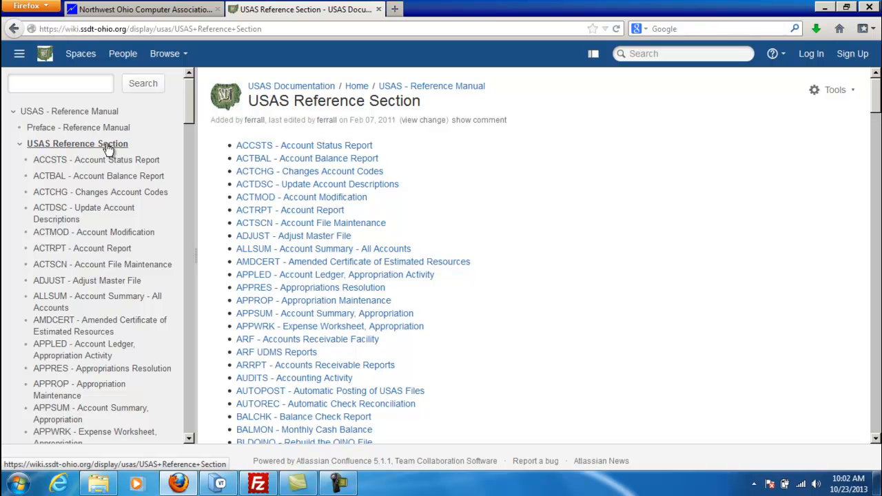
mouse_move(117, 159)
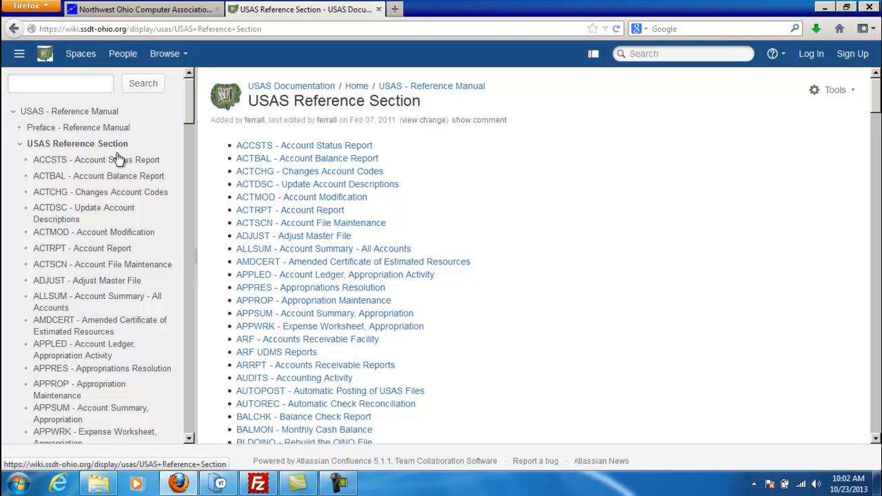
click(99, 192)
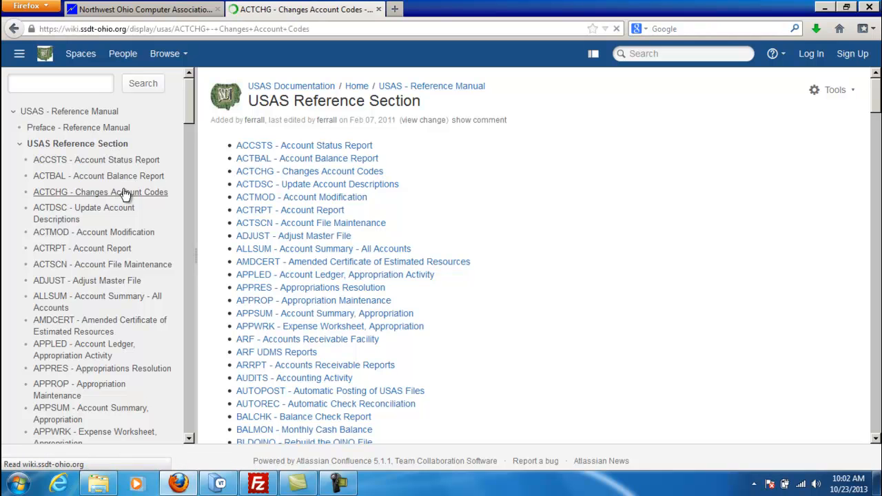
Download ACTCHG.csv from the ACTCHG page's attachments list
click(100, 192)
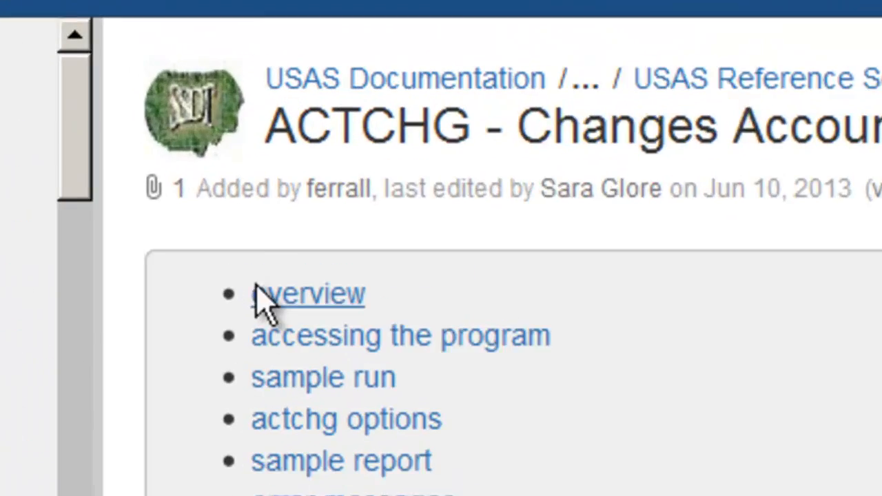
mouse_move(151, 192)
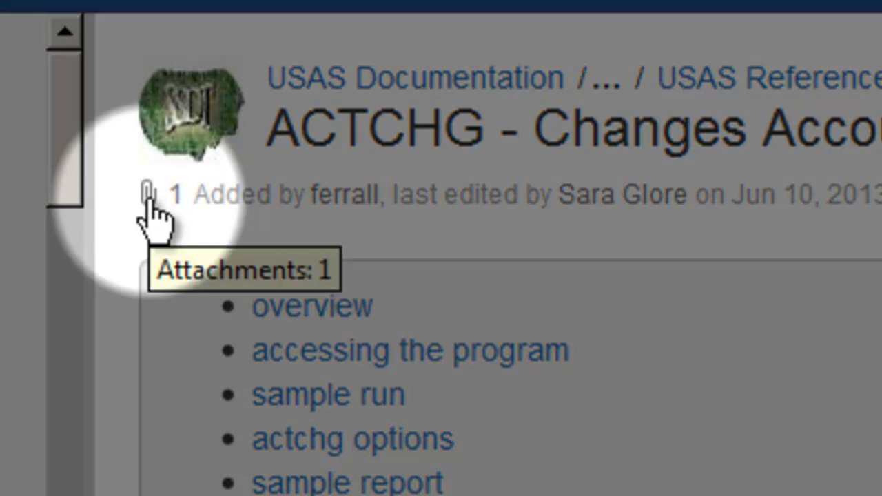
click(155, 195)
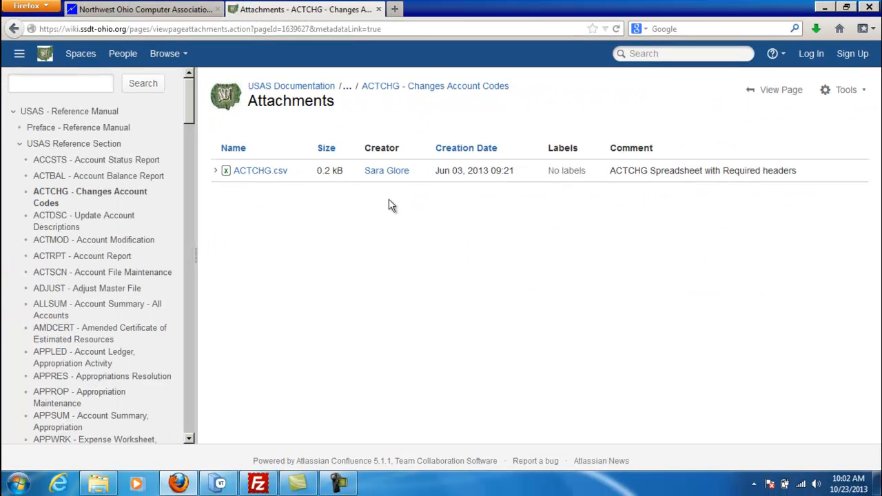
mouse_move(260, 170)
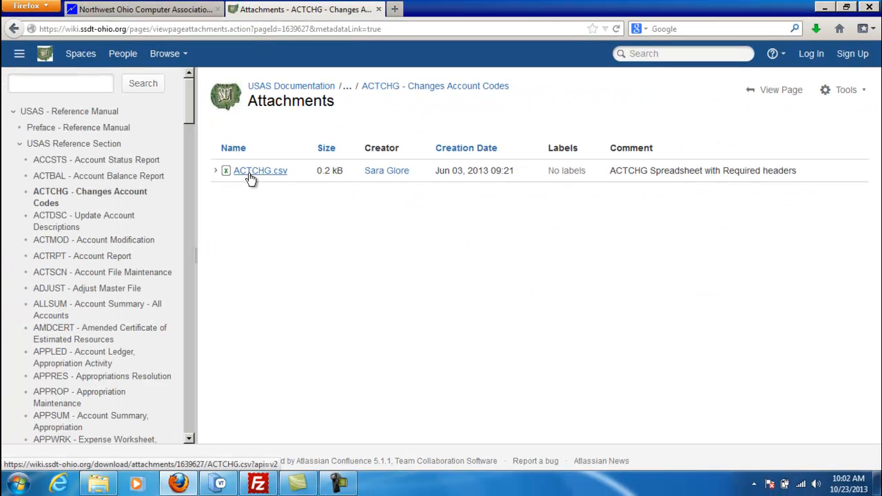
click(260, 170)
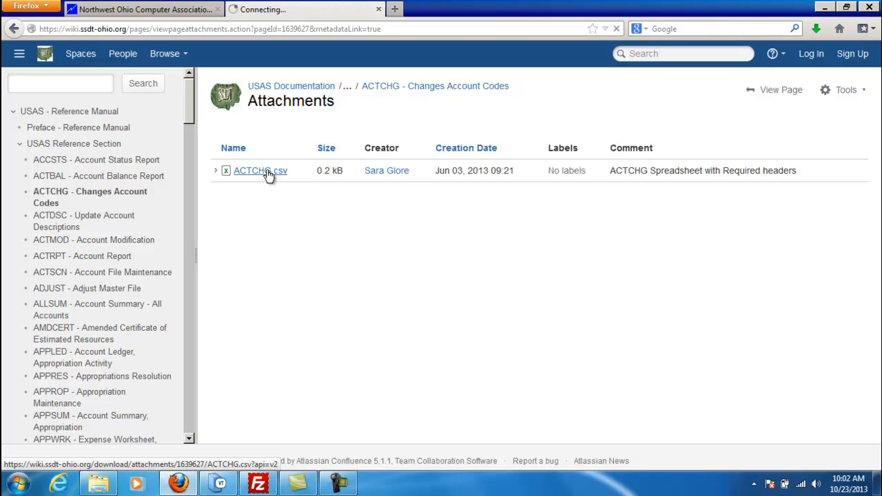
click(259, 170)
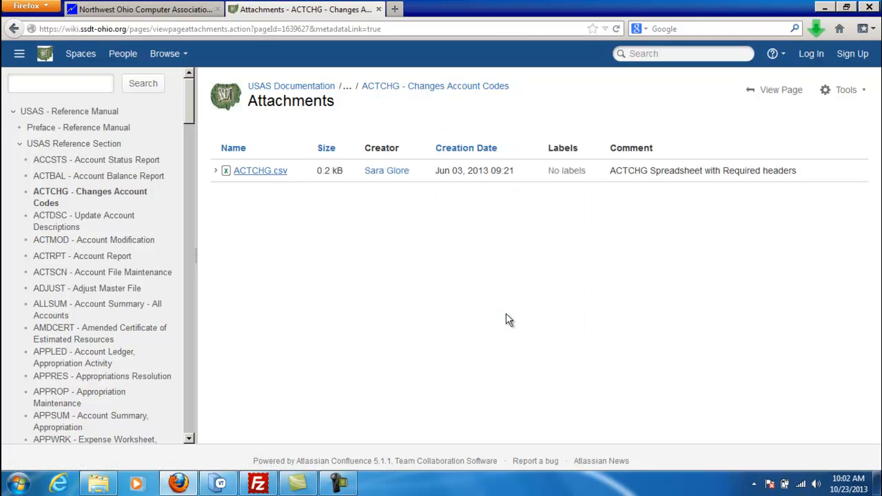
Open the downloaded ACTCHG.csv in Excel and review its 17 required column headers
click(261, 170)
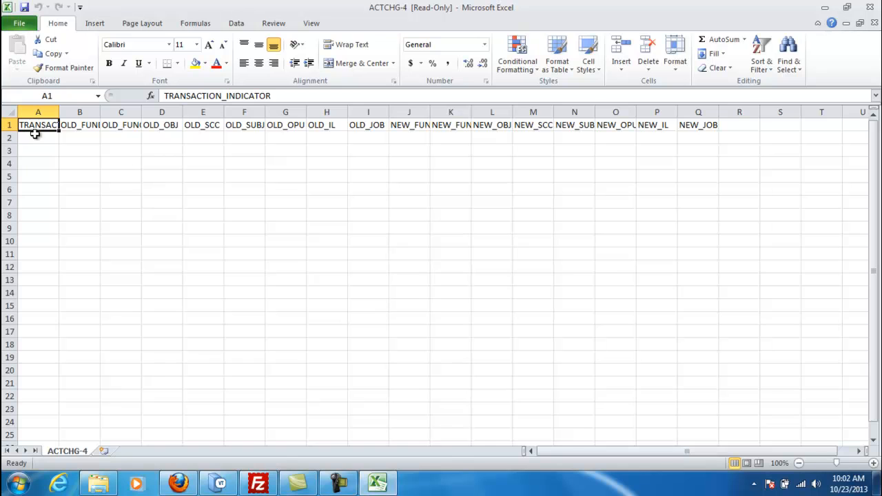
click(9, 125)
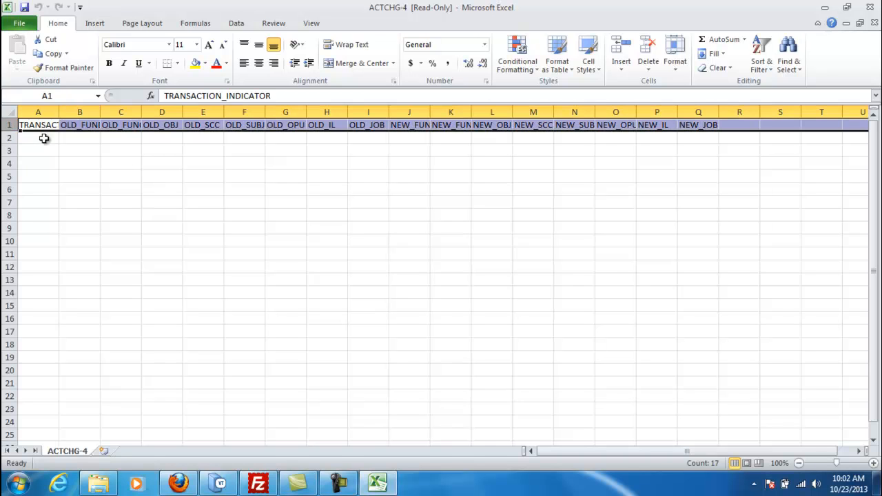
mouse_move(193, 181)
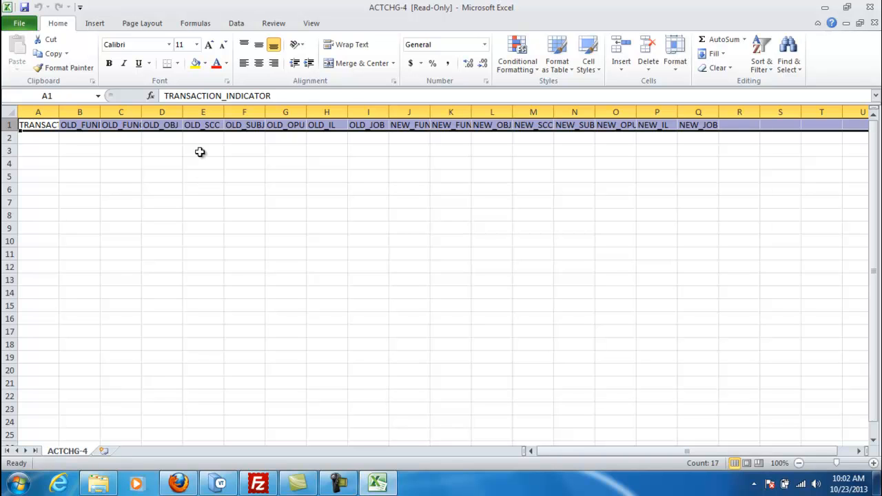
click(244, 150)
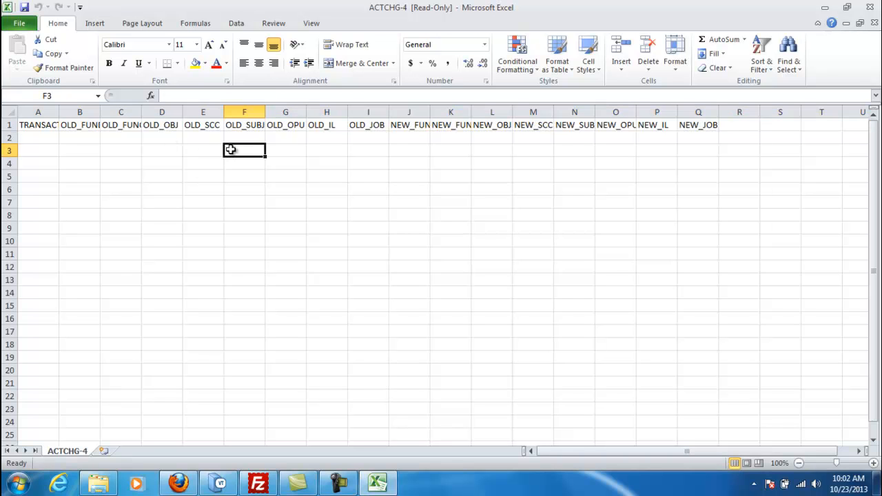
mouse_move(774, 5)
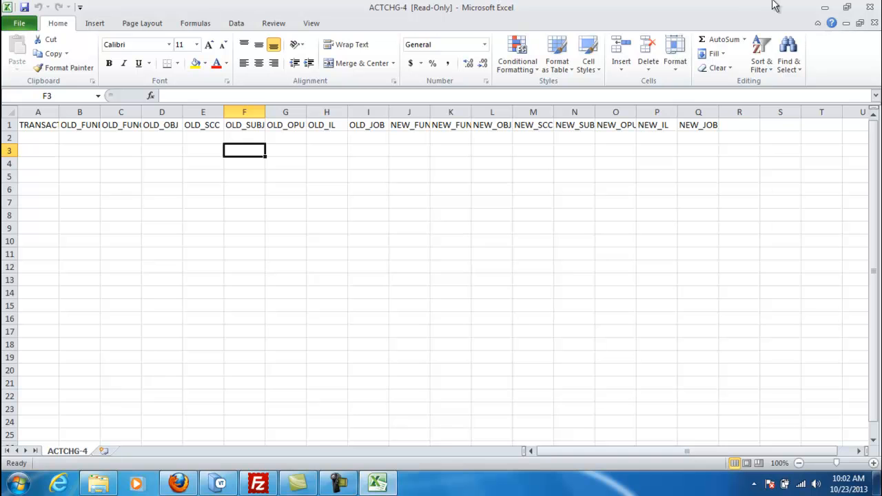
mouse_move(870, 7)
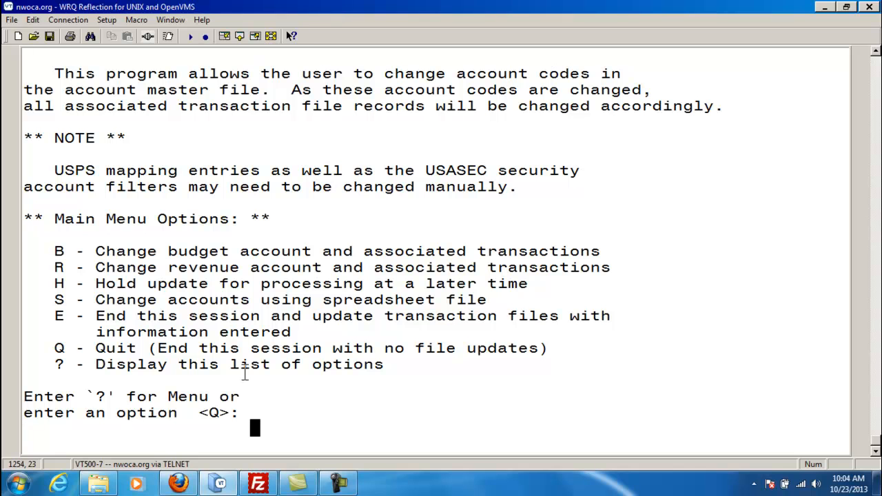
mouse_move(613, 208)
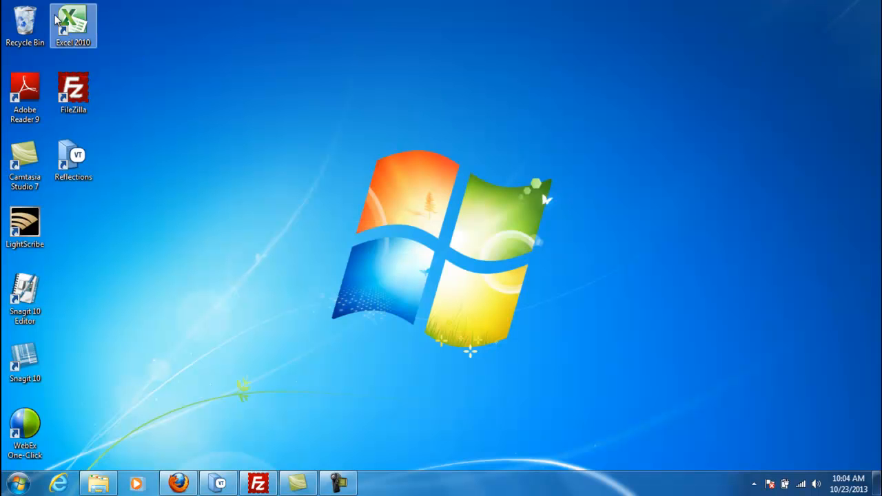
Launch Excel 2010 from its desktop shortcut
double_click(72, 25)
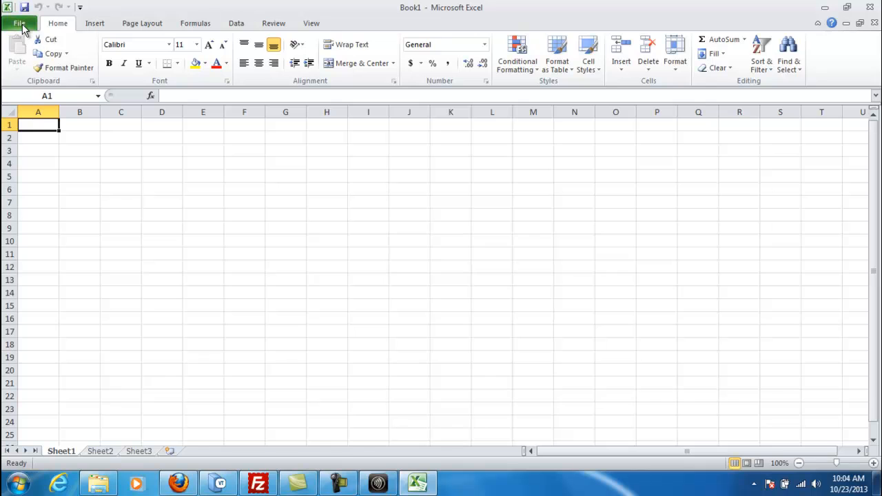
Open ACTCHG_VIDEO.csv and select the fund, OPU and job code columns
click(19, 23)
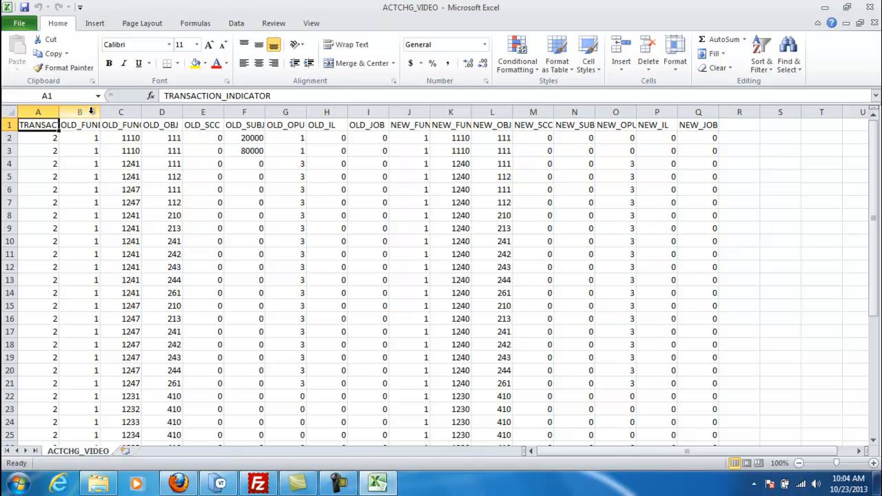
click(79, 111)
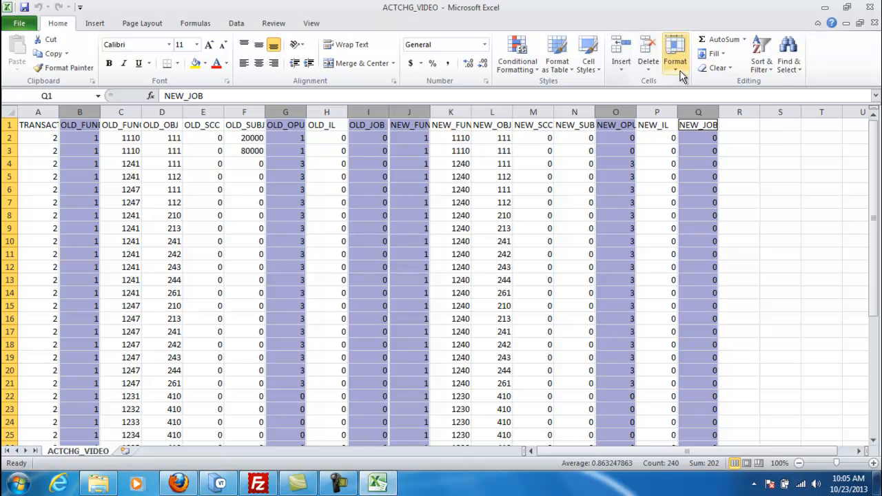
Apply the custom number format 000 to the selected fund, OPU and job columns
click(674, 54)
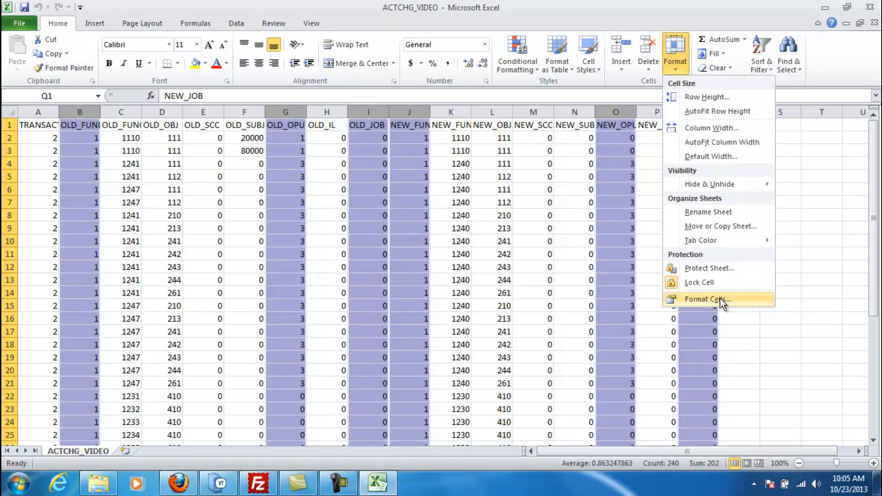
click(706, 299)
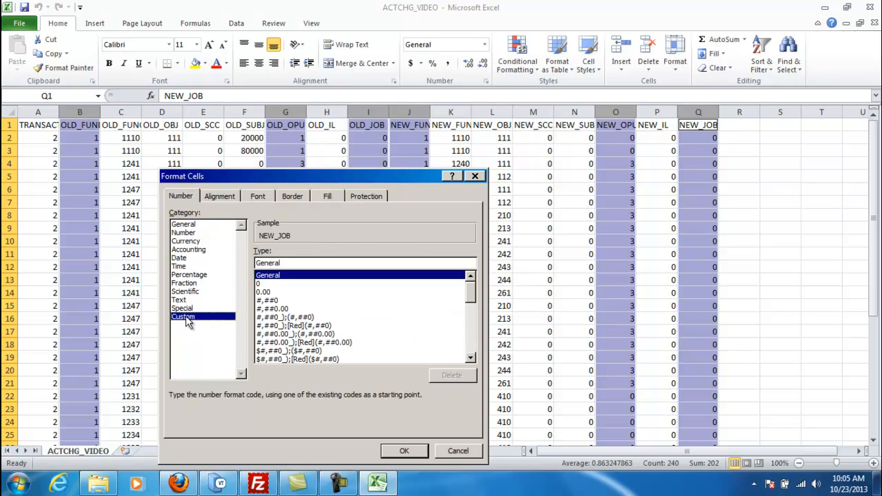
text(00)
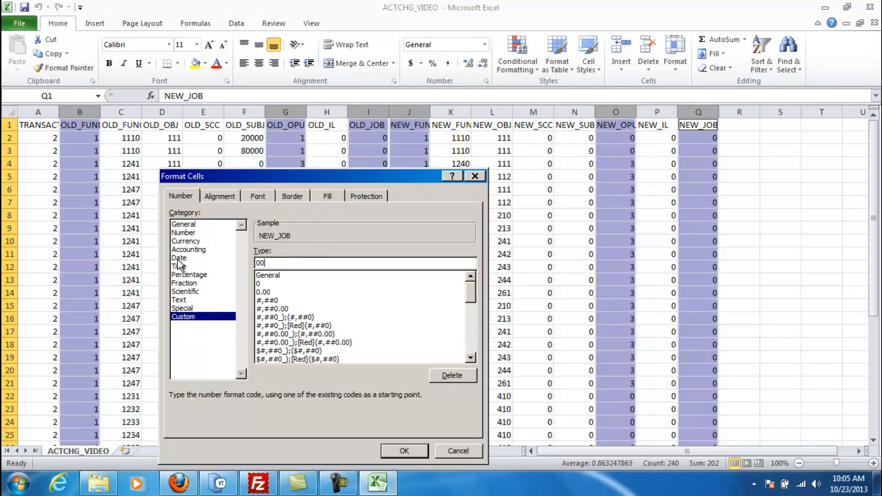
click(403, 450)
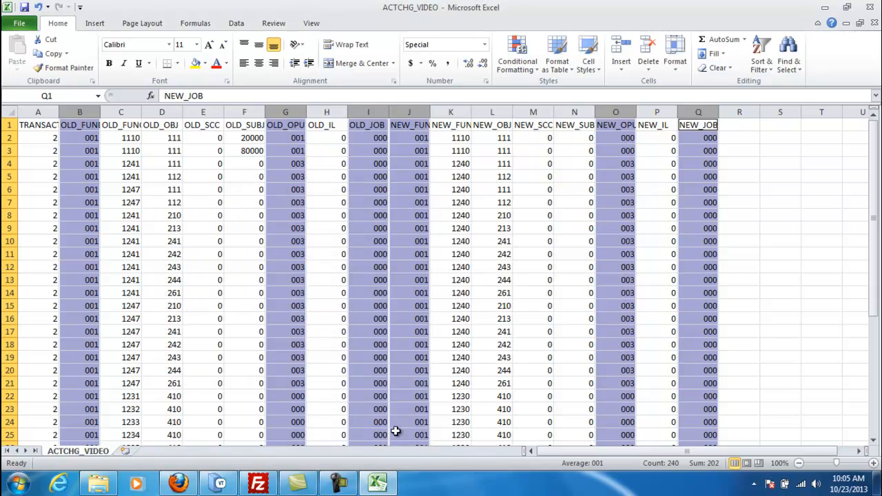
mouse_move(251, 204)
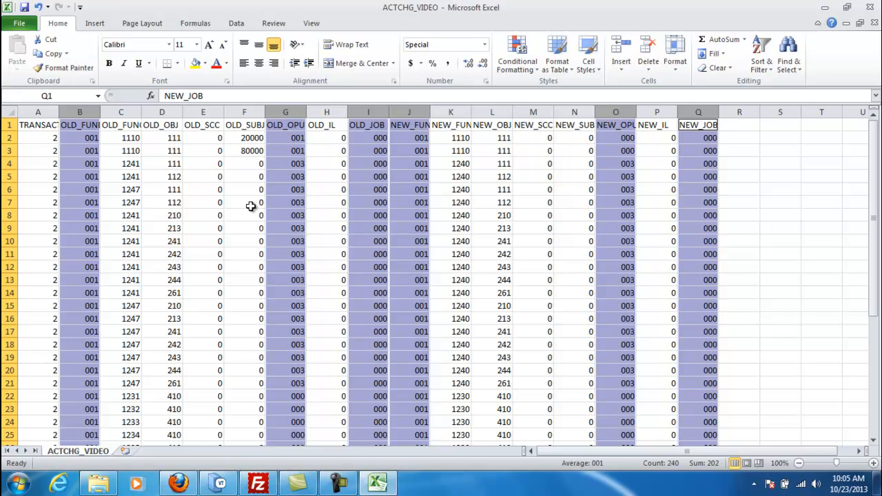
mouse_move(281, 202)
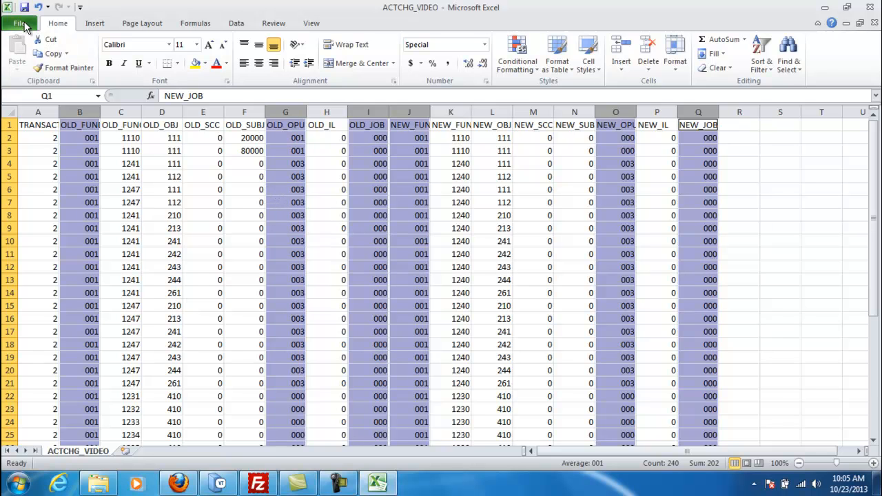
Save ACTCHG_VIDEO as CSV (Comma delimited), keep the format, and close without saving again
click(19, 23)
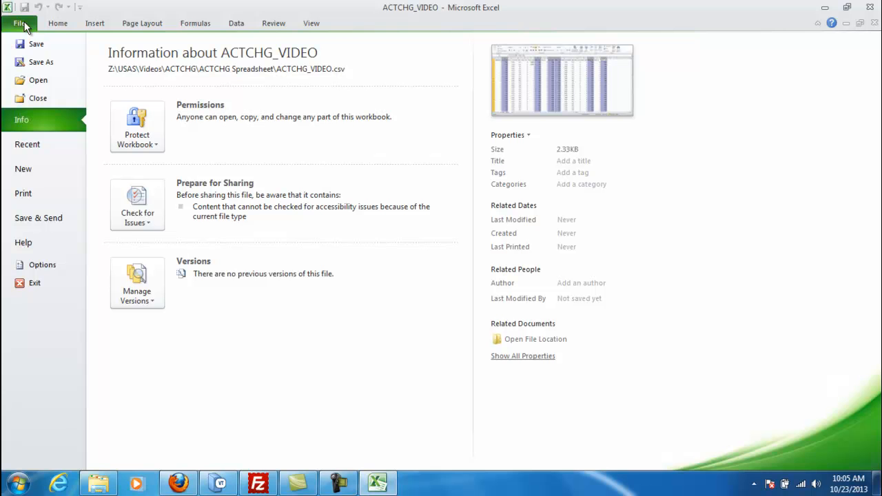
mouse_move(36, 44)
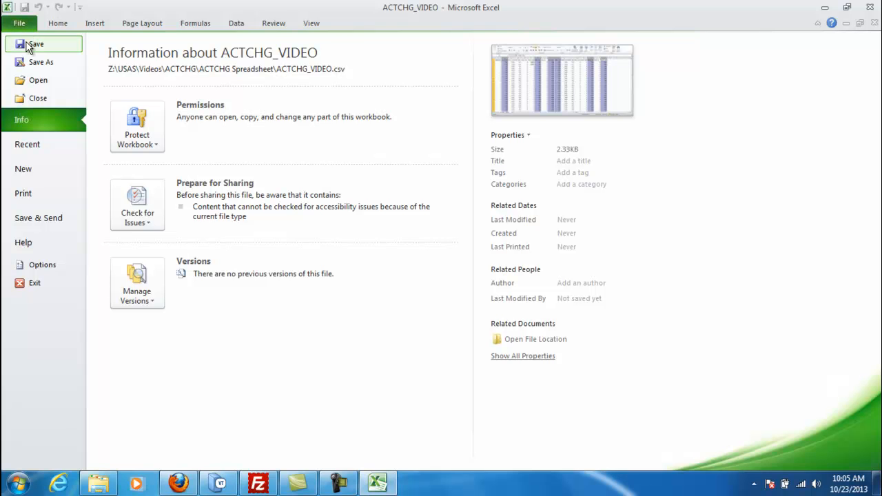
click(41, 62)
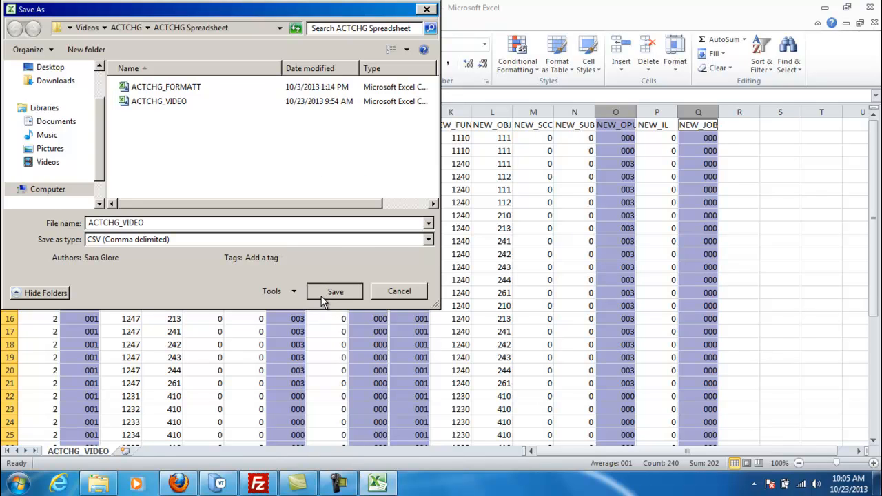
click(335, 291)
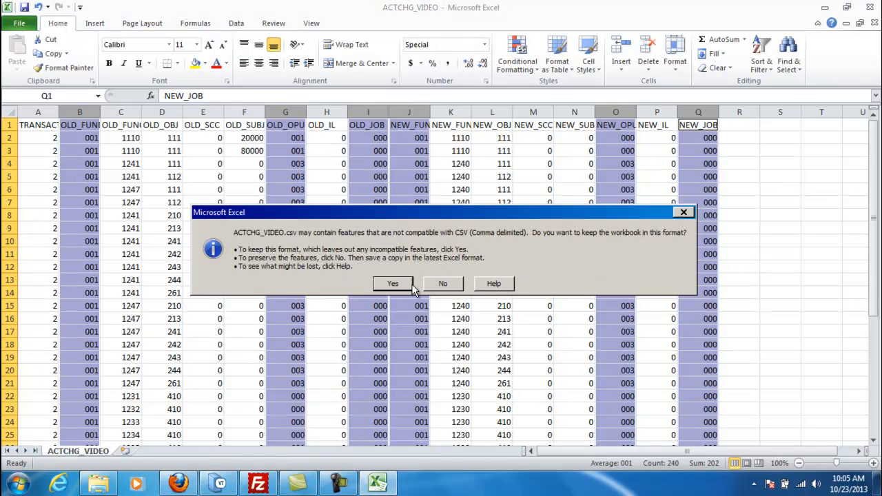
click(393, 283)
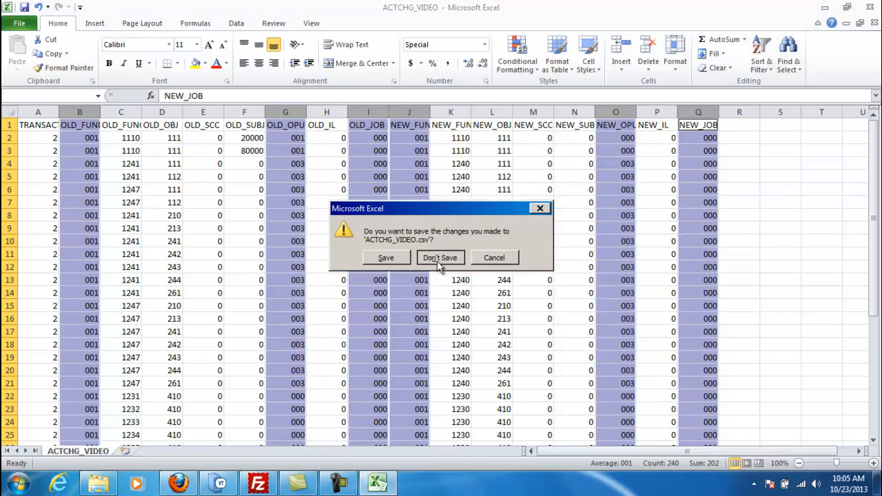
click(439, 257)
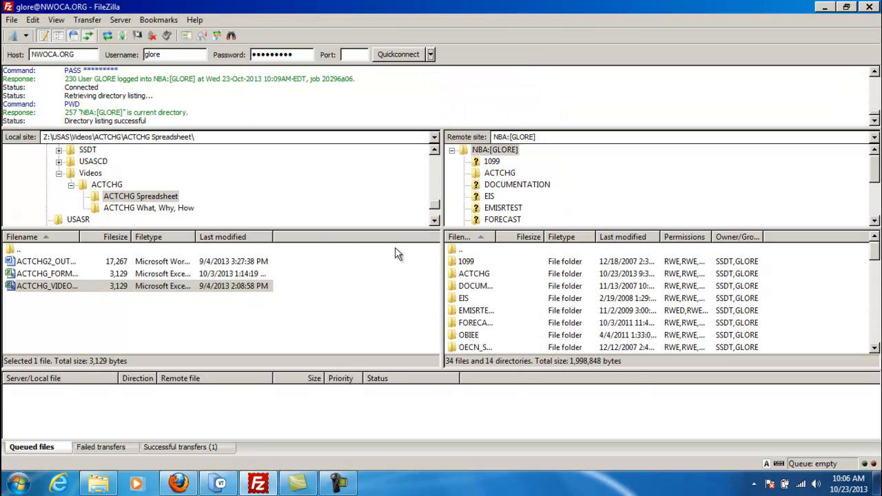
mouse_move(157, 198)
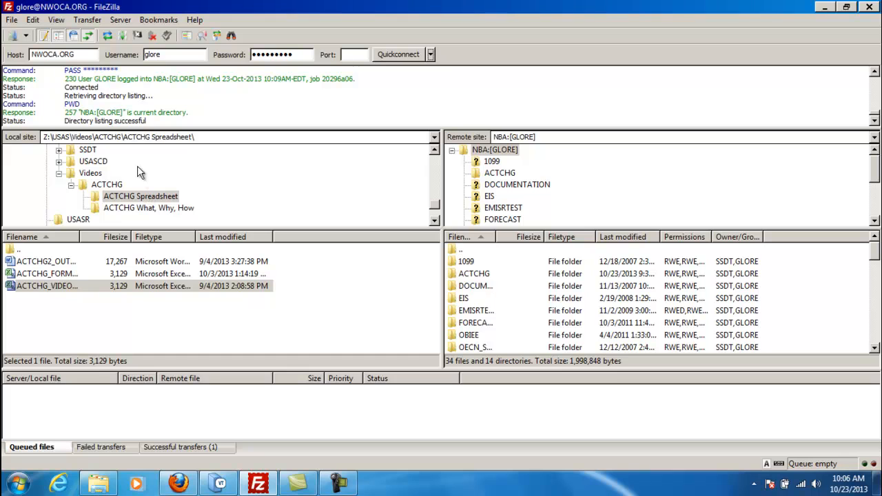
mouse_move(193, 227)
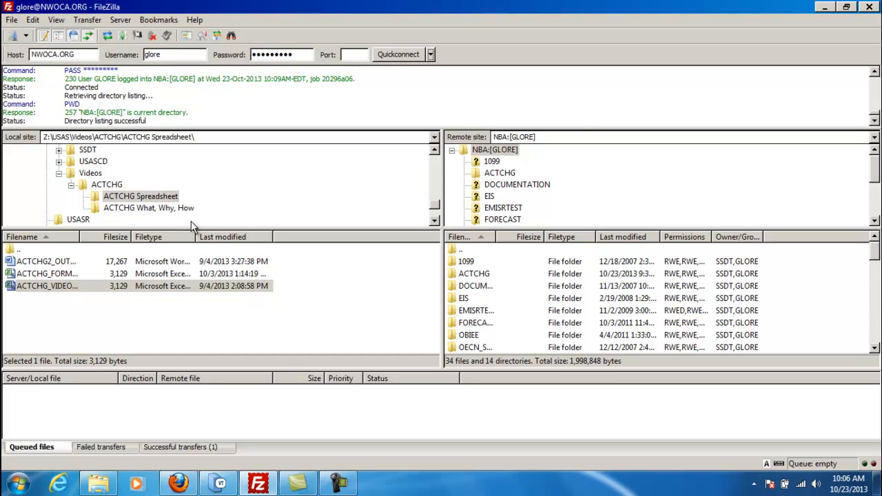
mouse_move(274, 213)
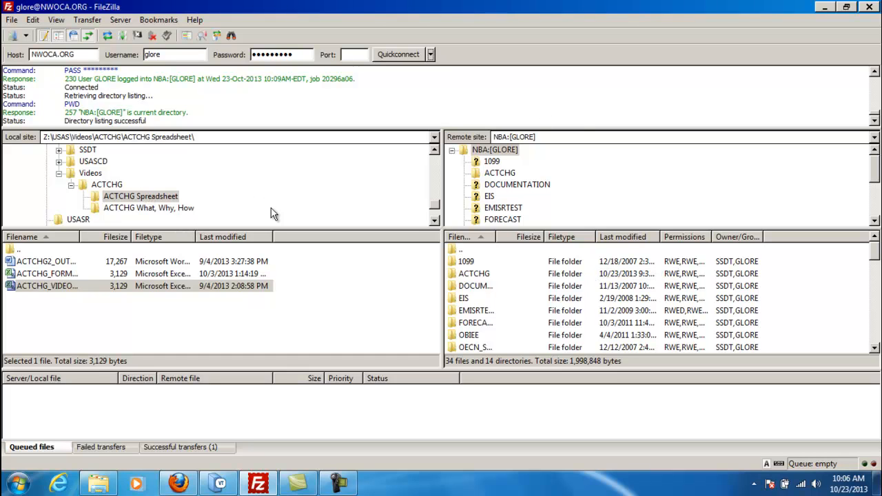
Upload ACTCHG_VIDEO to the ACTCHG folder on the remote server
click(47, 286)
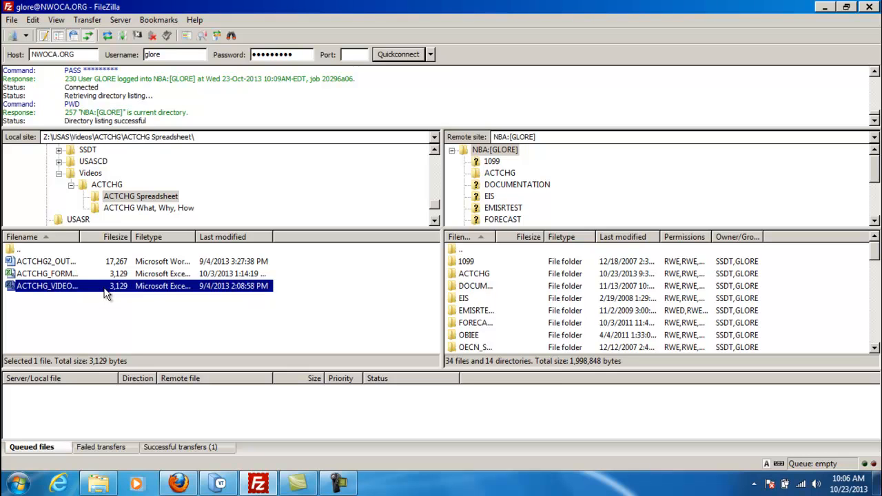
click(500, 173)
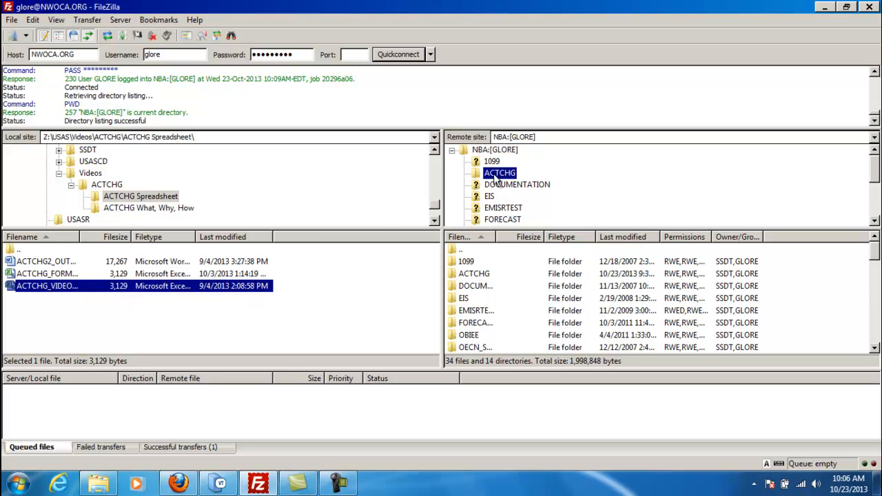
double_click(500, 173)
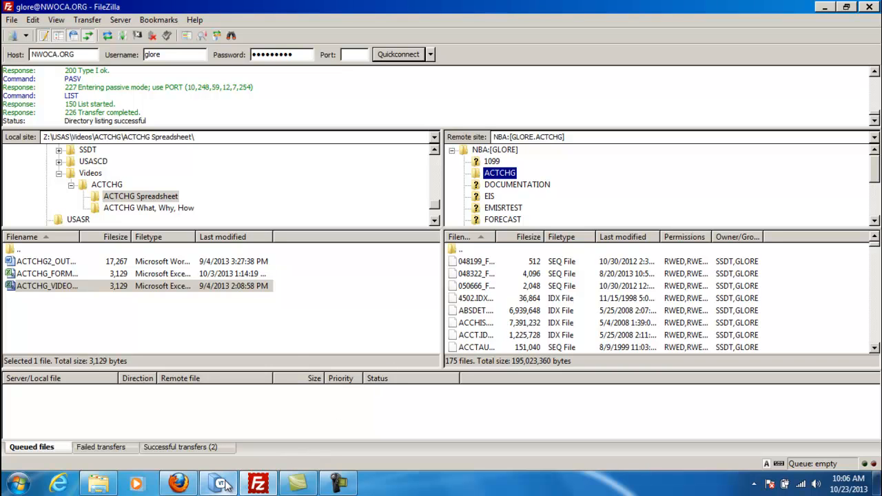
click(219, 483)
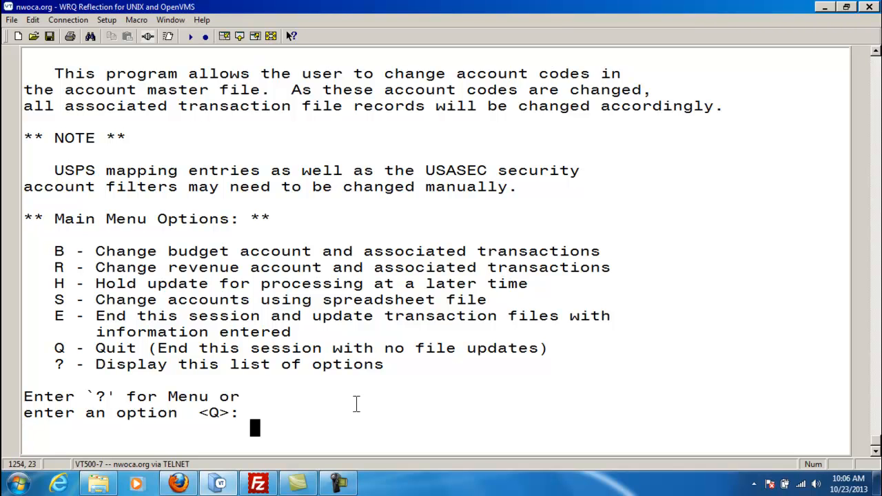
Validate actchg.csv through ACTCHG's spreadsheet option S, answering csv and validate-only
text(s)
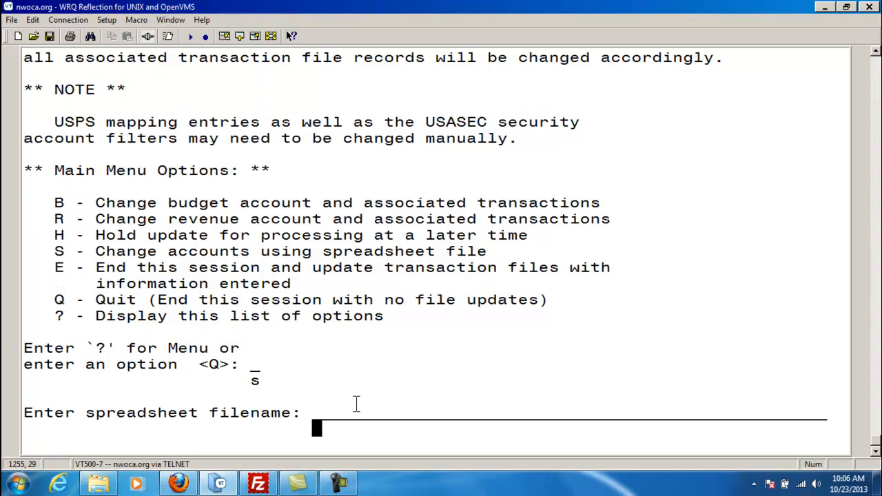
text(actchg.)
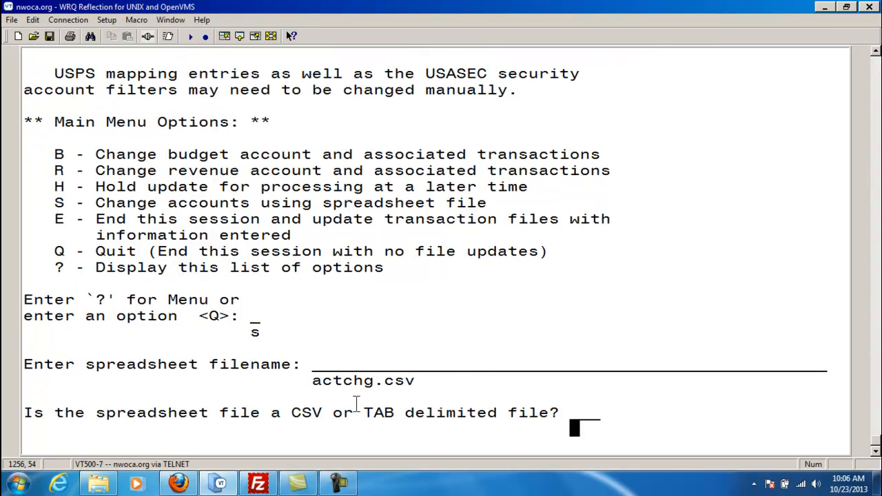
text(csv)
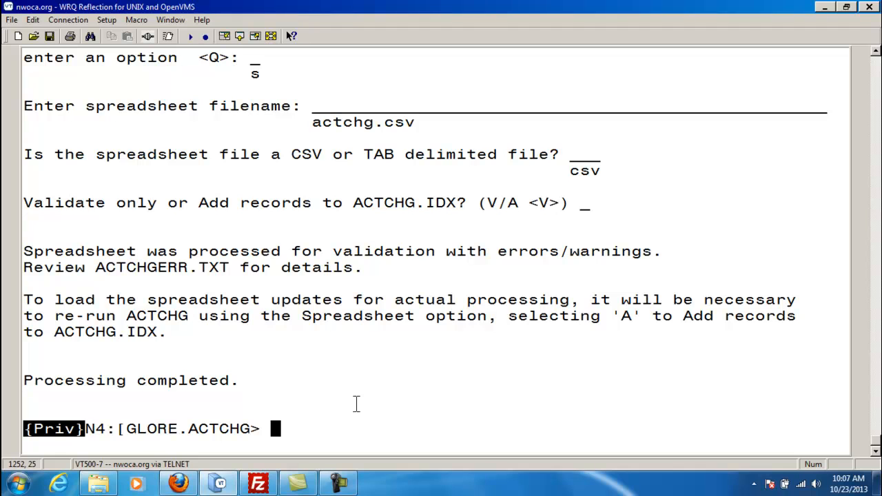
text(menu view o:act)
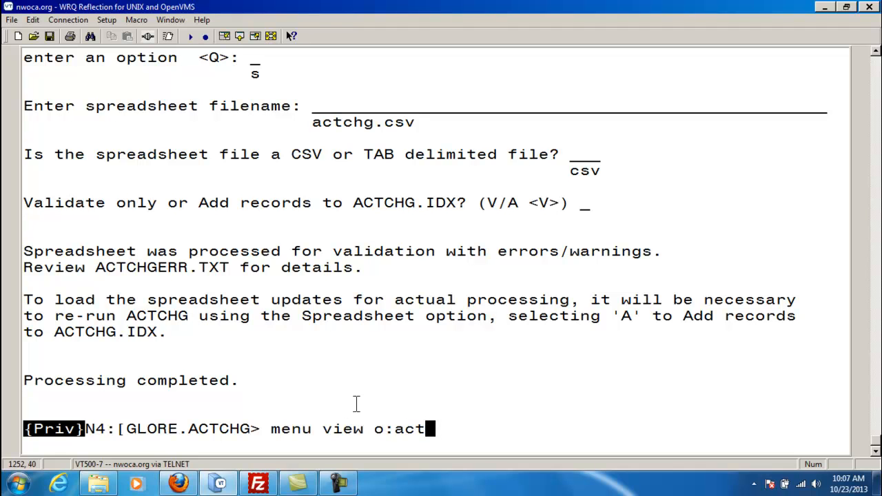
View ACTCHGERR.TXT with menu view and scroll through its collapse warnings
text(chgerr.txt)
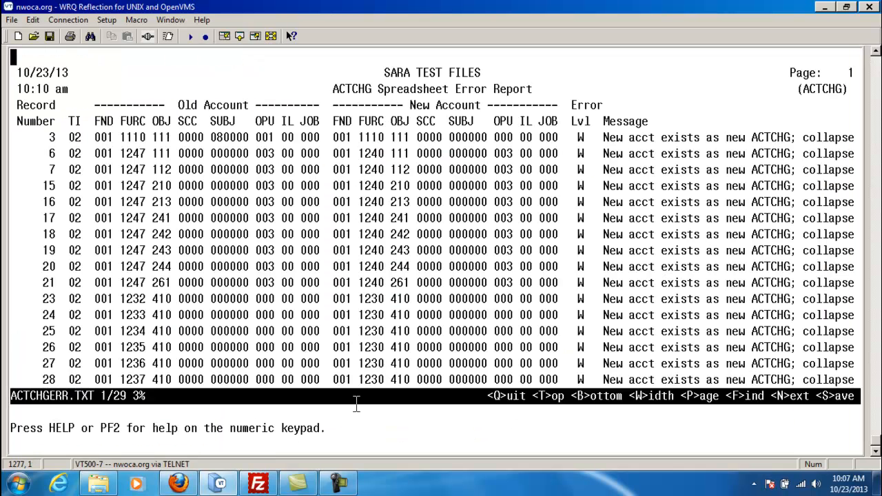
scroll(down, 3)
text(s)
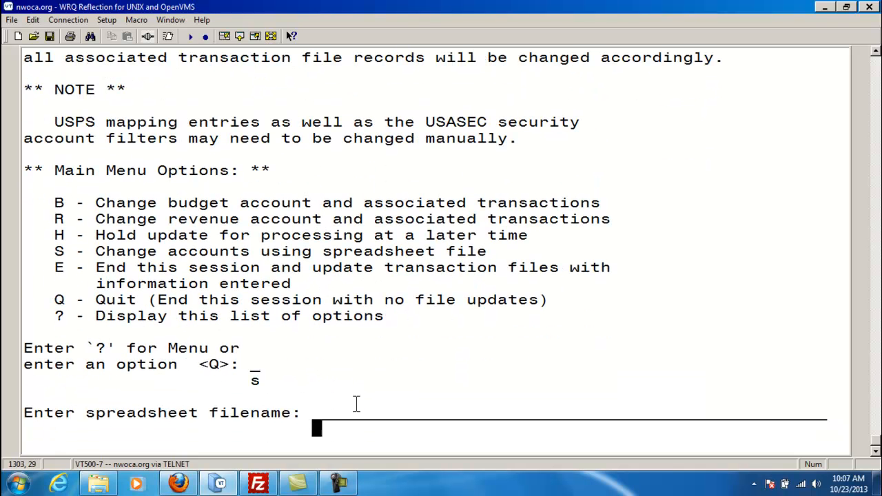
Rerun ACTCHG and add the actchg.csv records to ACTCHG.IDX
text(actchg.csv)
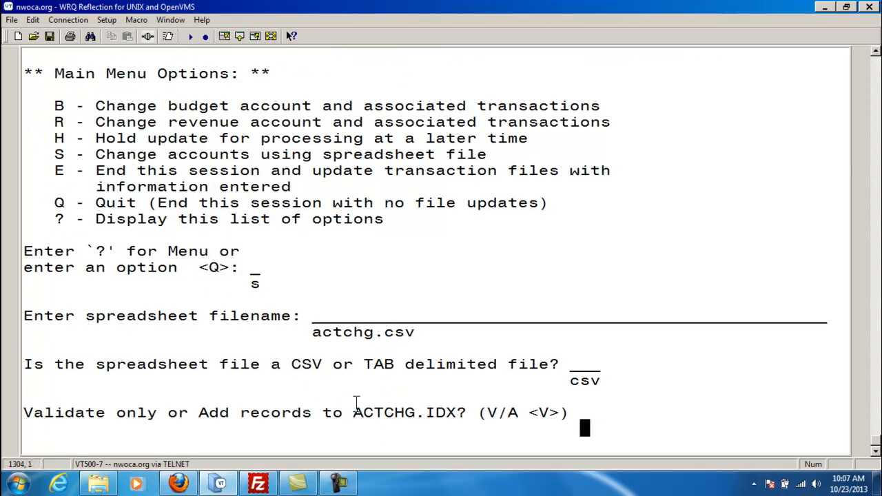
text(a)
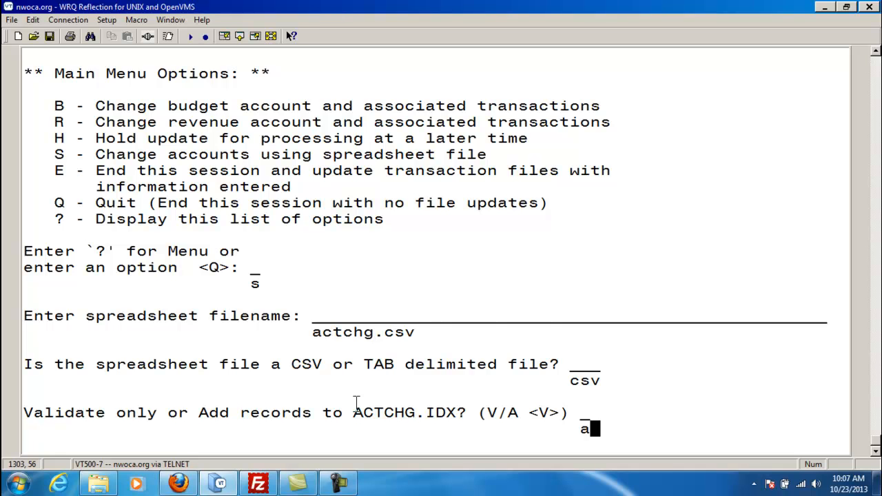
key(Return)
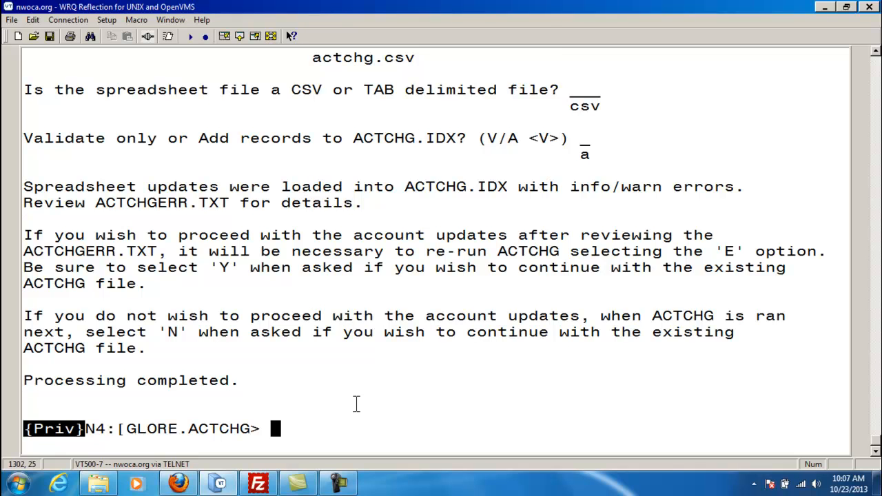
Launch menu actchg and choose option E to update payroll and batch files
text(men)
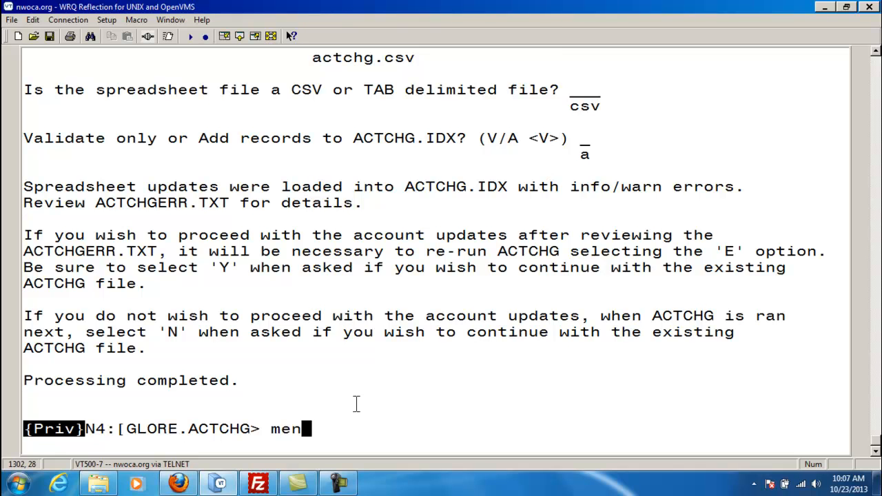
text(u actchg)
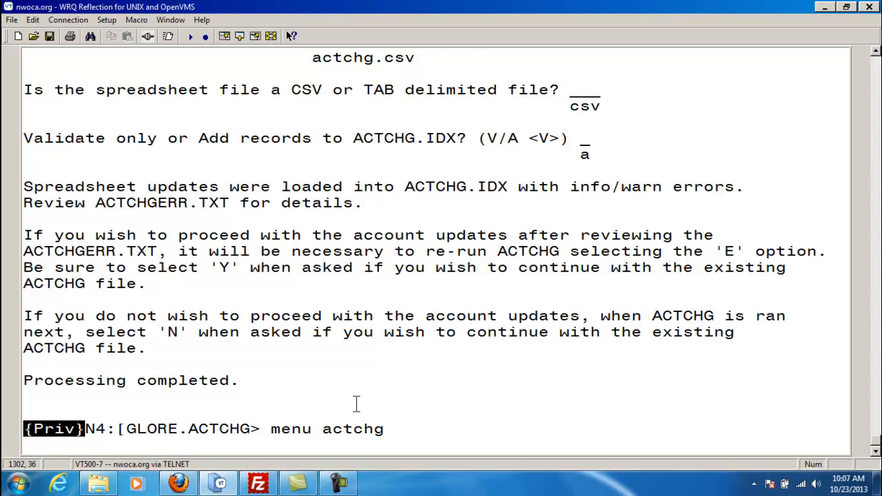
key(Return)
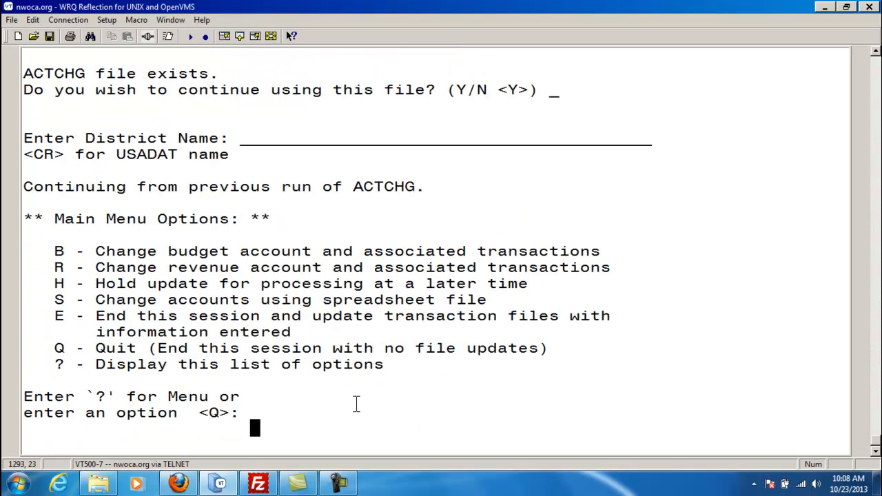
text(e)
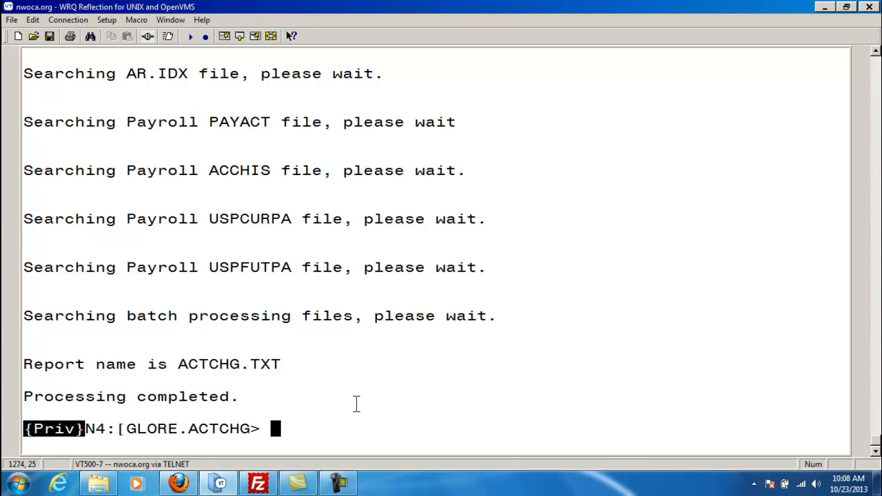
text(menu view)
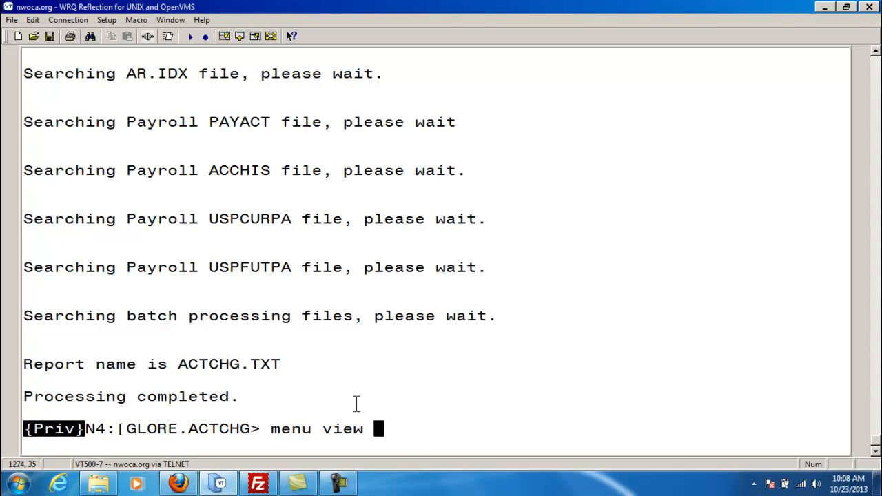
View o:actchg.txt and scroll through the old and new account codes and amounts
text(o:actchg)
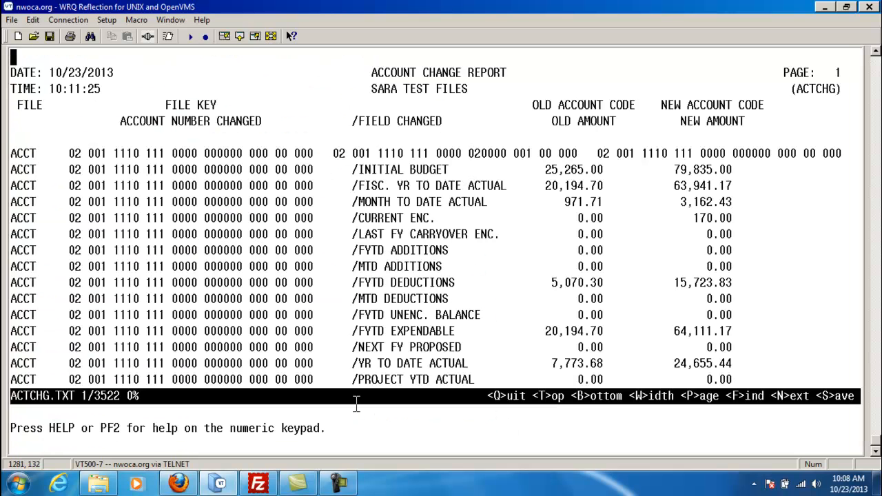
scroll(down, 3)
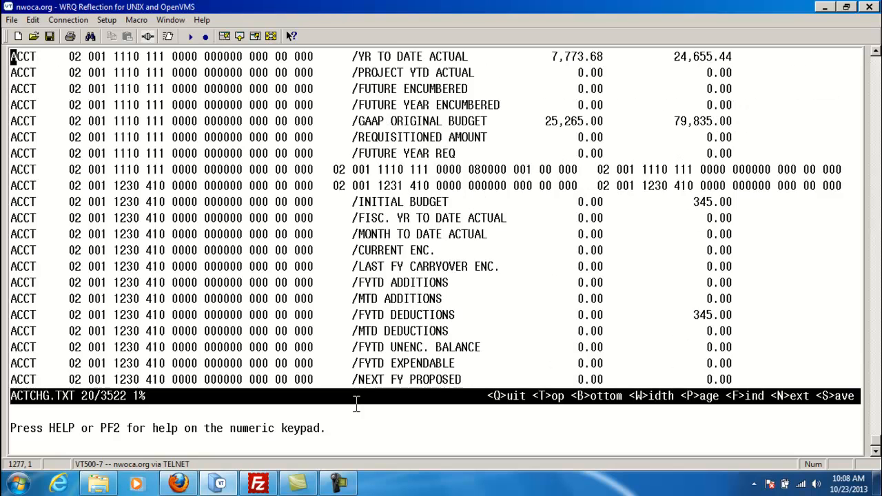
scroll(down, 3)
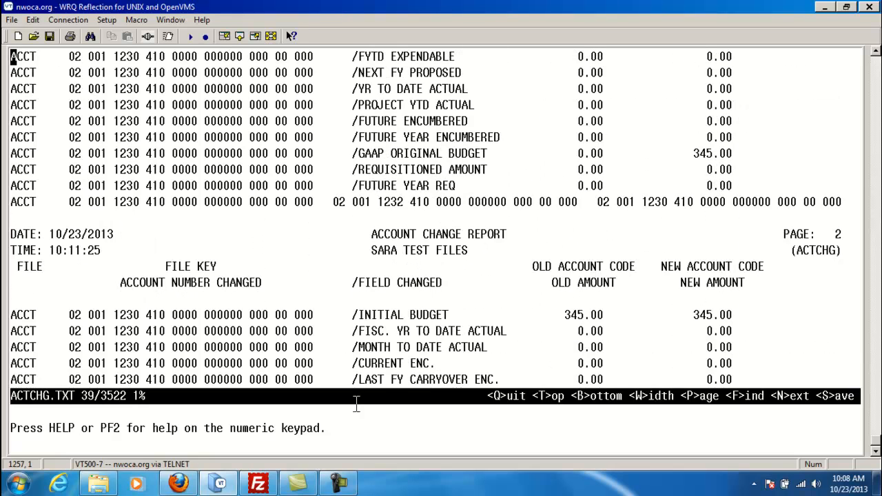